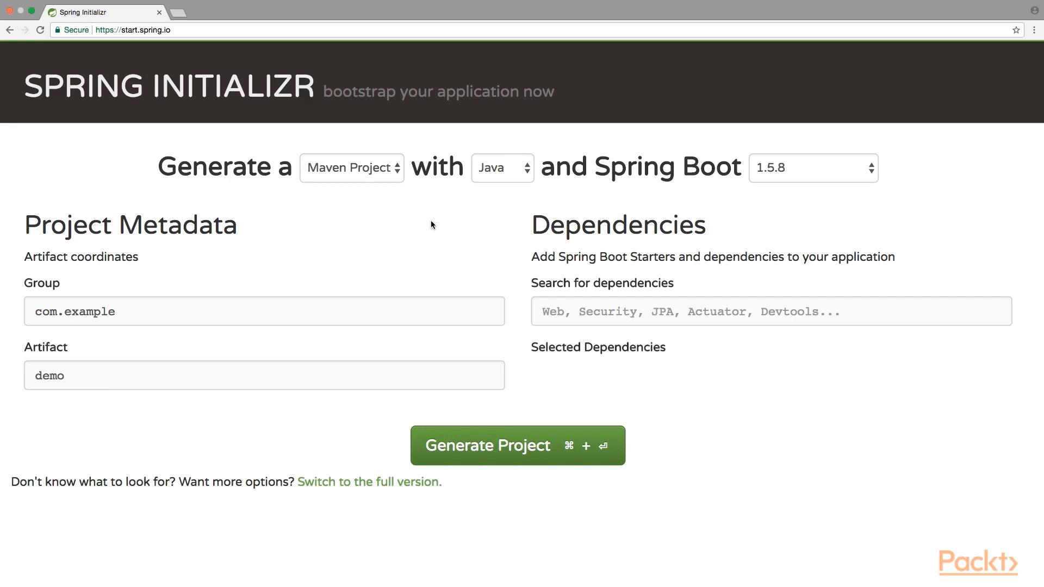
pyautogui.moveTo(668, 191)
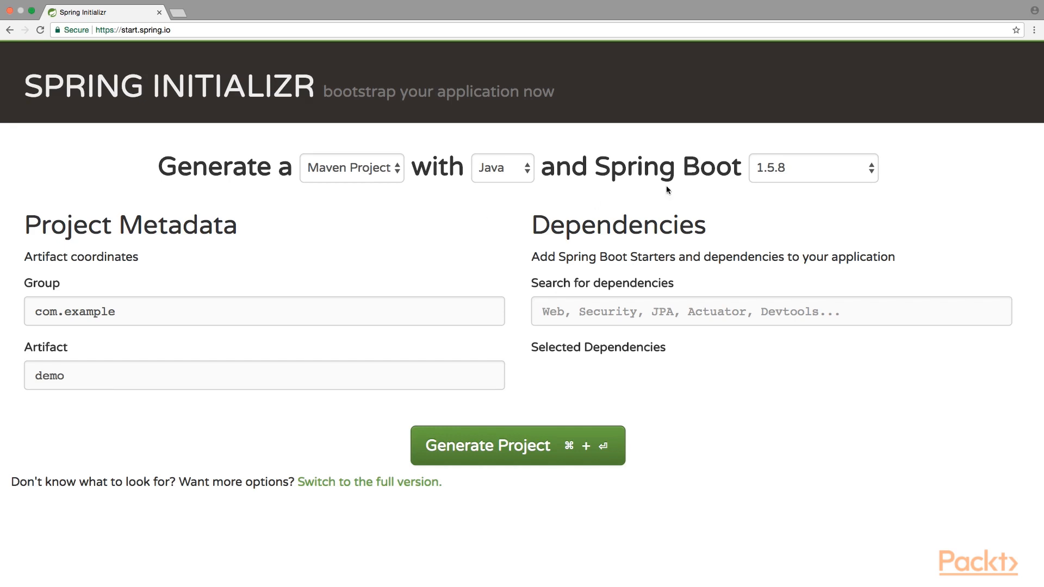
pyautogui.moveTo(432, 224)
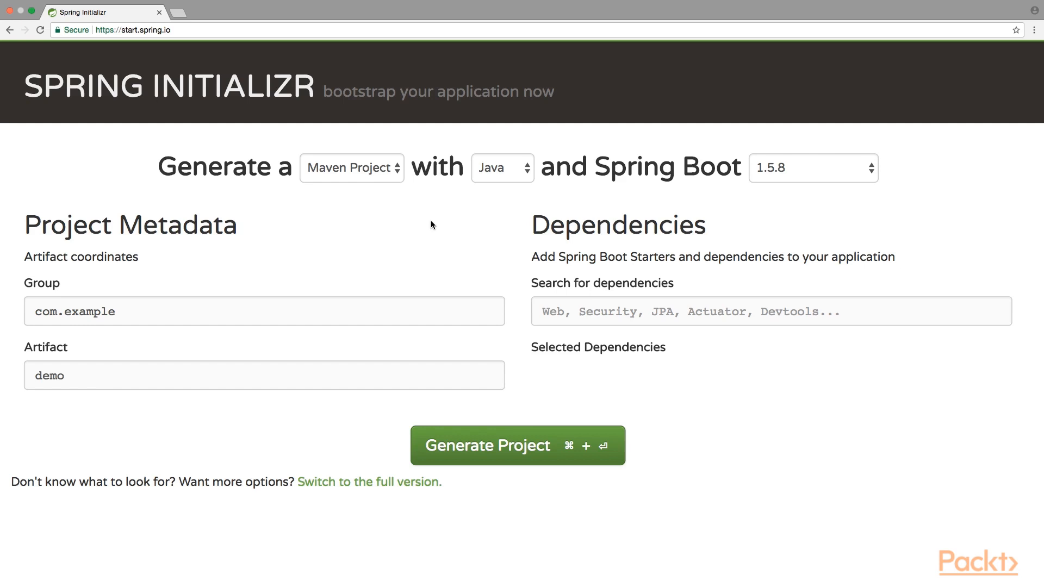
# Choose Spring Boot 2.0.0 M6, add the Reactive Web dependency and generate the project.
pyautogui.click(812, 168)
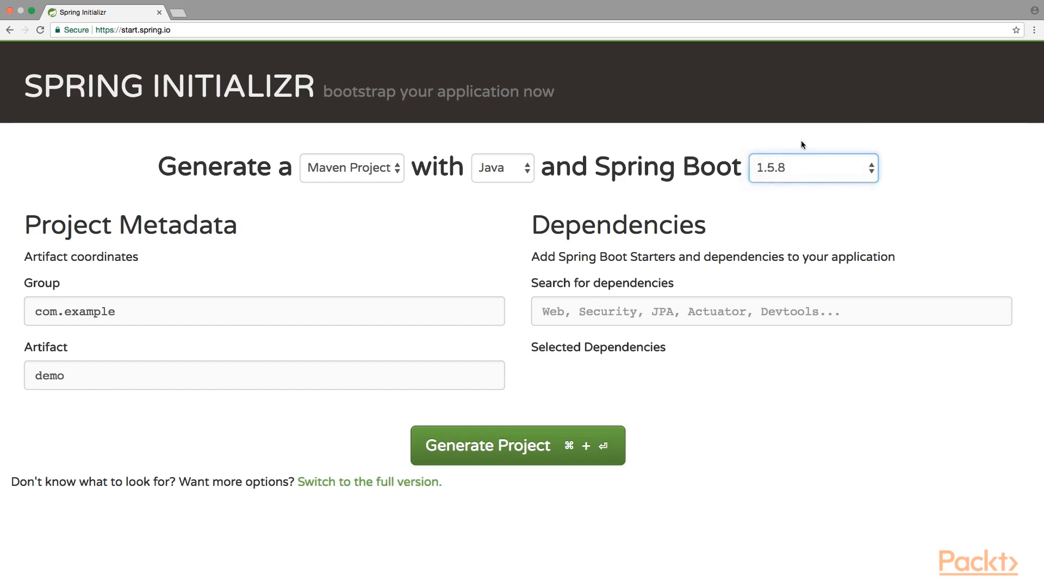
pyautogui.click(770, 311)
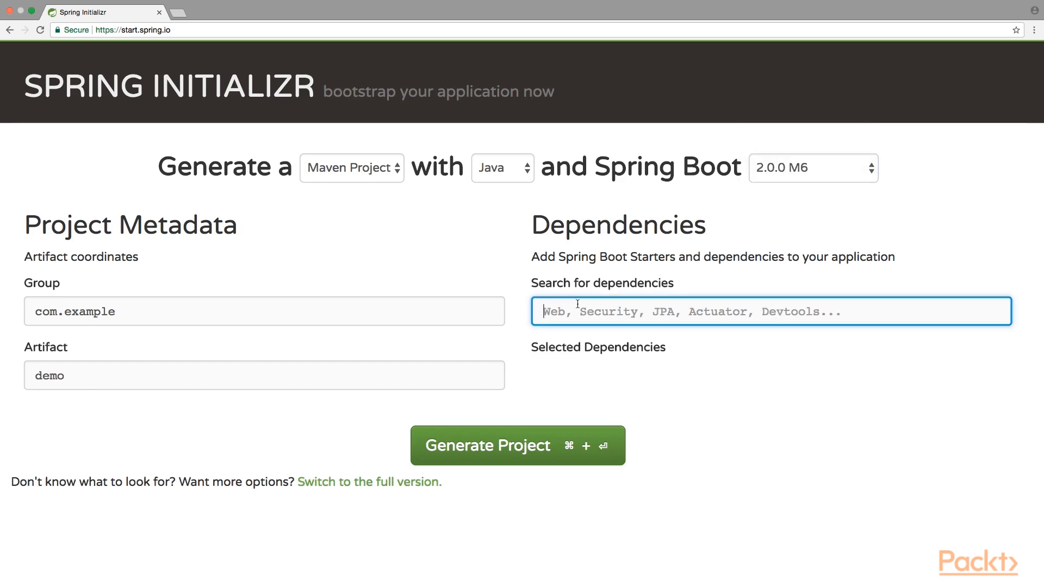
pyautogui.write('Reactive Web')
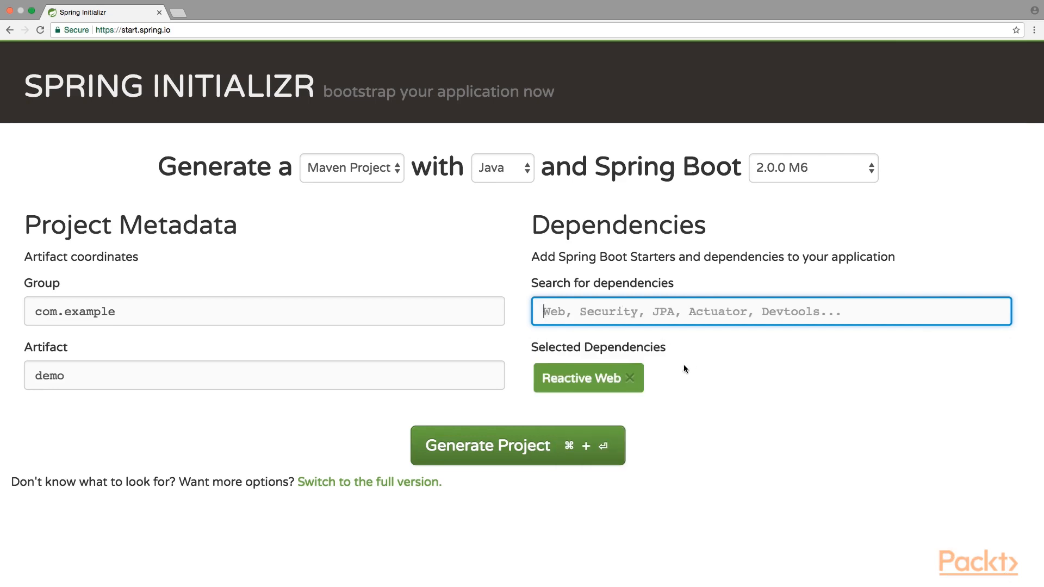
pyautogui.click(518, 445)
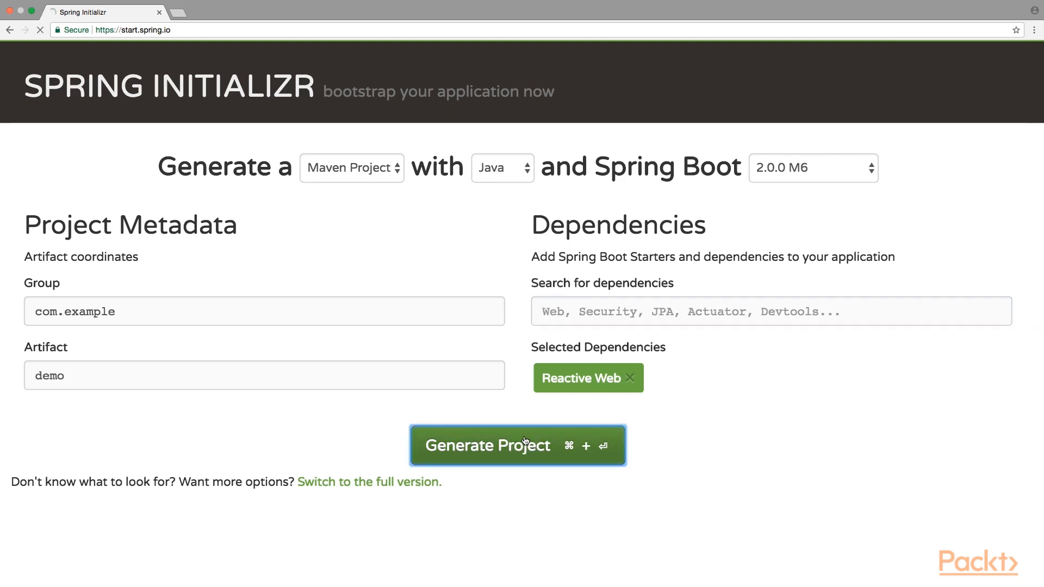
# Run the DemoApplication configuration so Netty starts on port 8080 in the demo project.
pyautogui.click(517, 445)
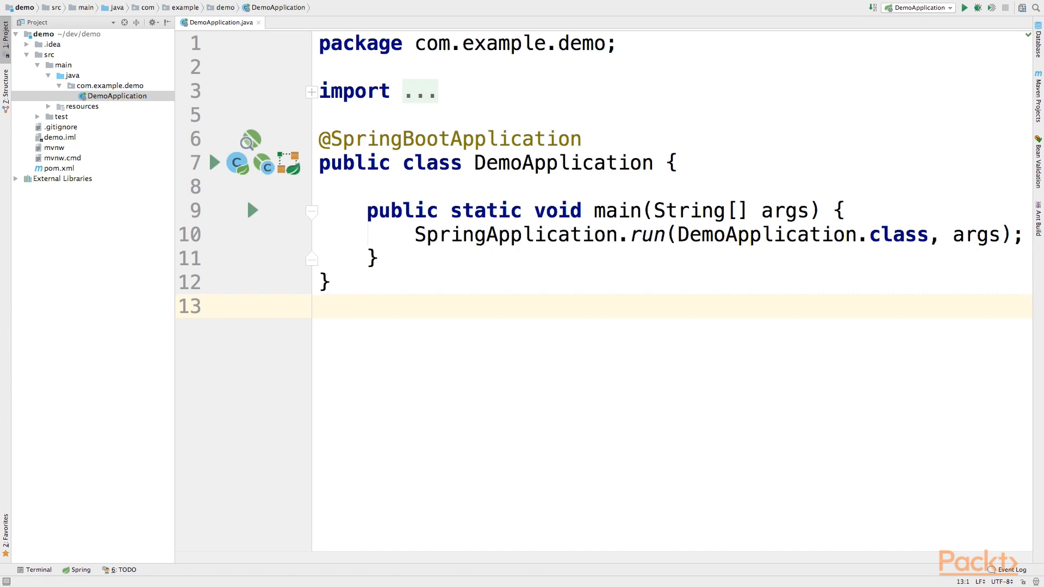
pyautogui.click(964, 8)
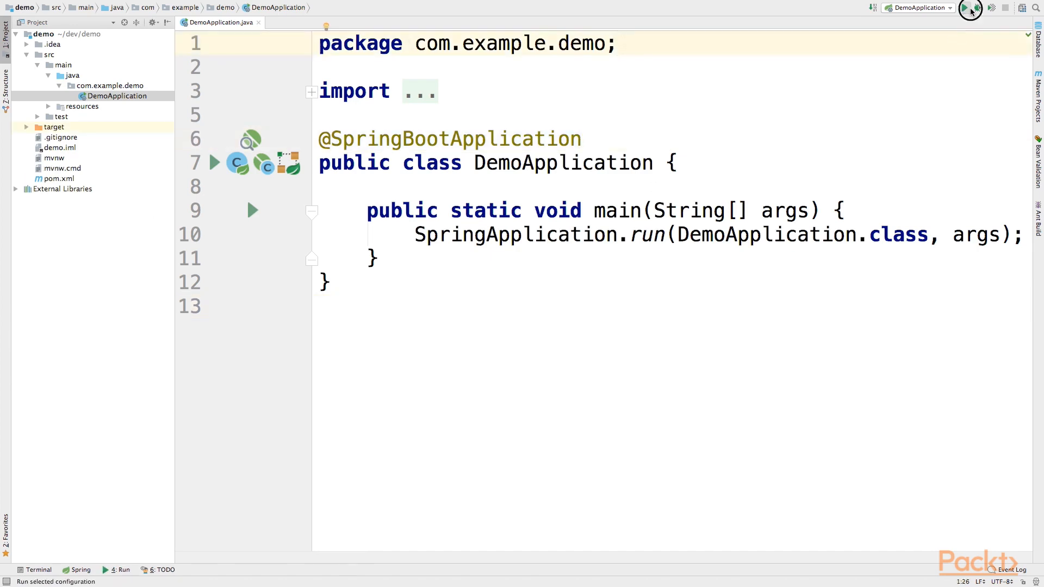
pyautogui.click(970, 8)
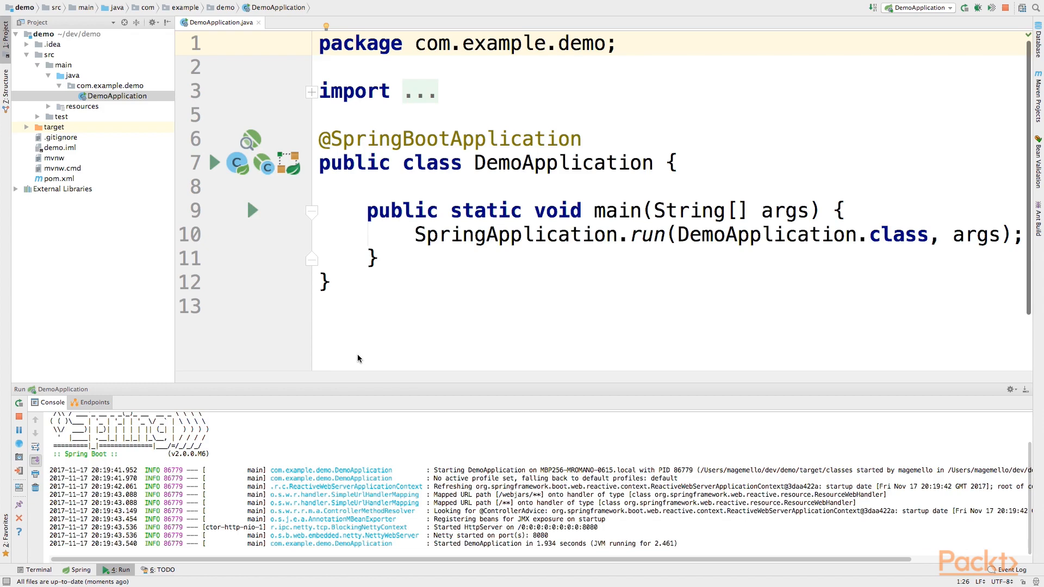
pyautogui.rightClick(117, 84)
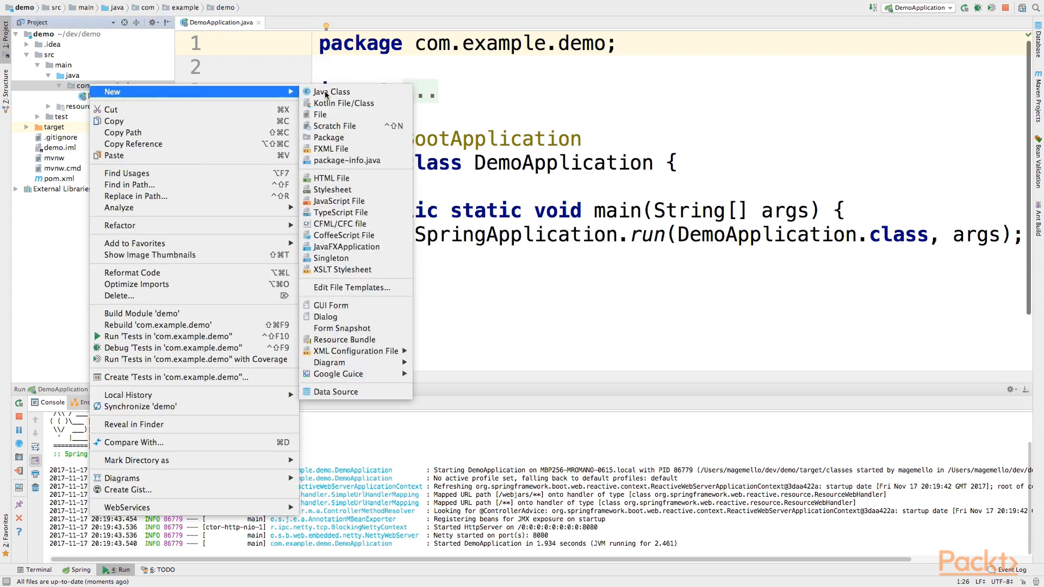
# Create the DemoController class returning "Hello World!", then inspect the spring-boot-starter-webflux pom from pom.xml.
pyautogui.click(331, 91)
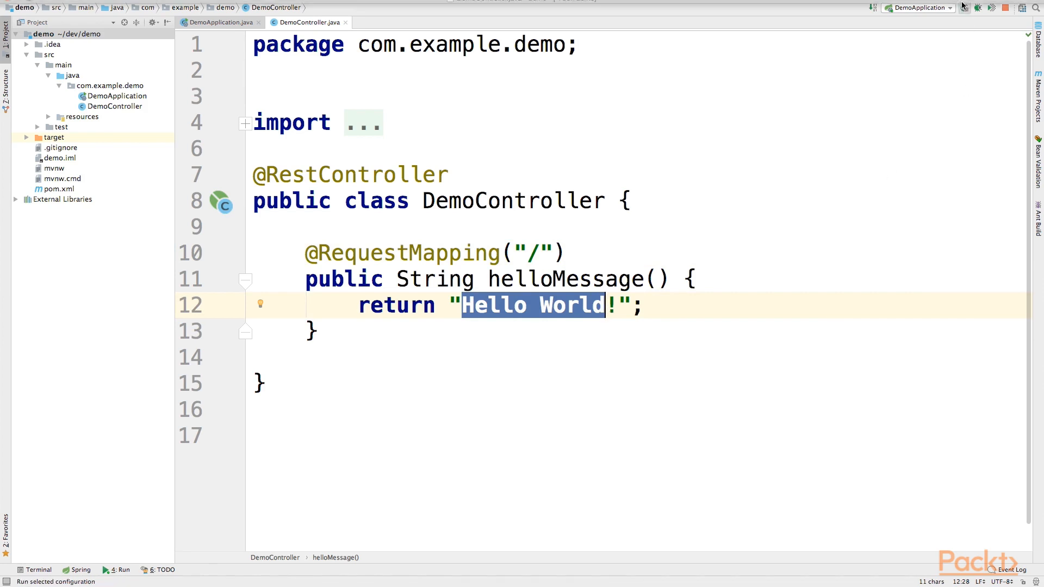
pyautogui.click(963, 7)
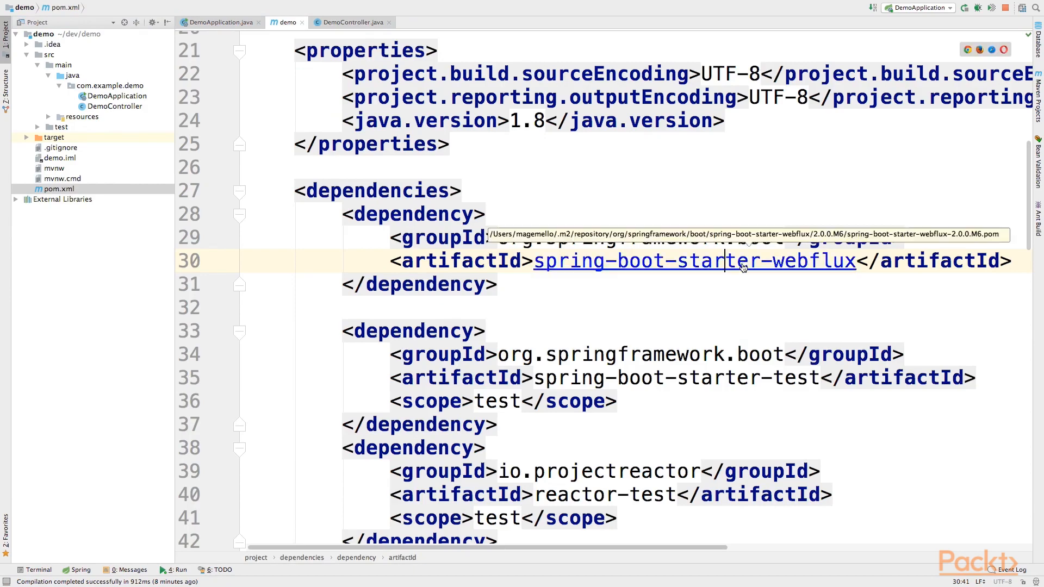
pyautogui.click(695, 260)
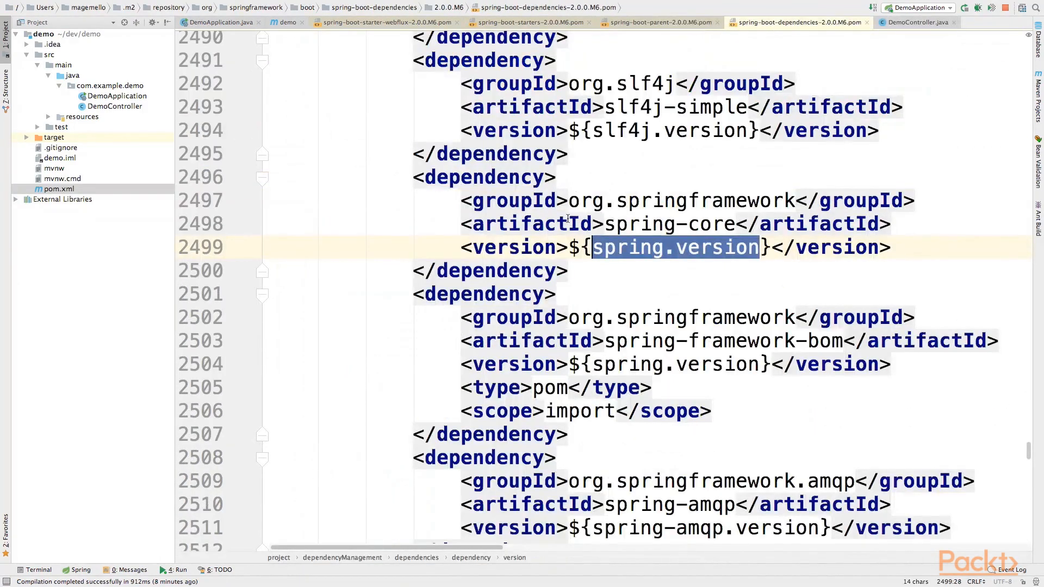